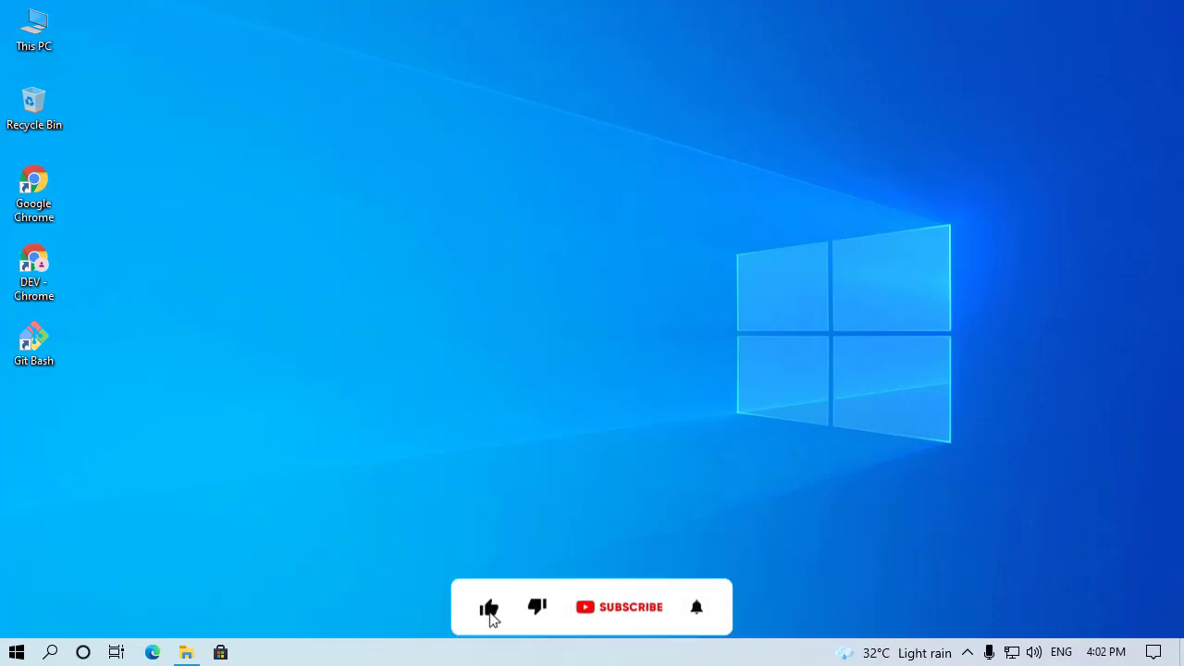
# Step: Launch Git Bash and confirm the home path /c/Users/AKD with pwd
pyautogui.click(618, 607)
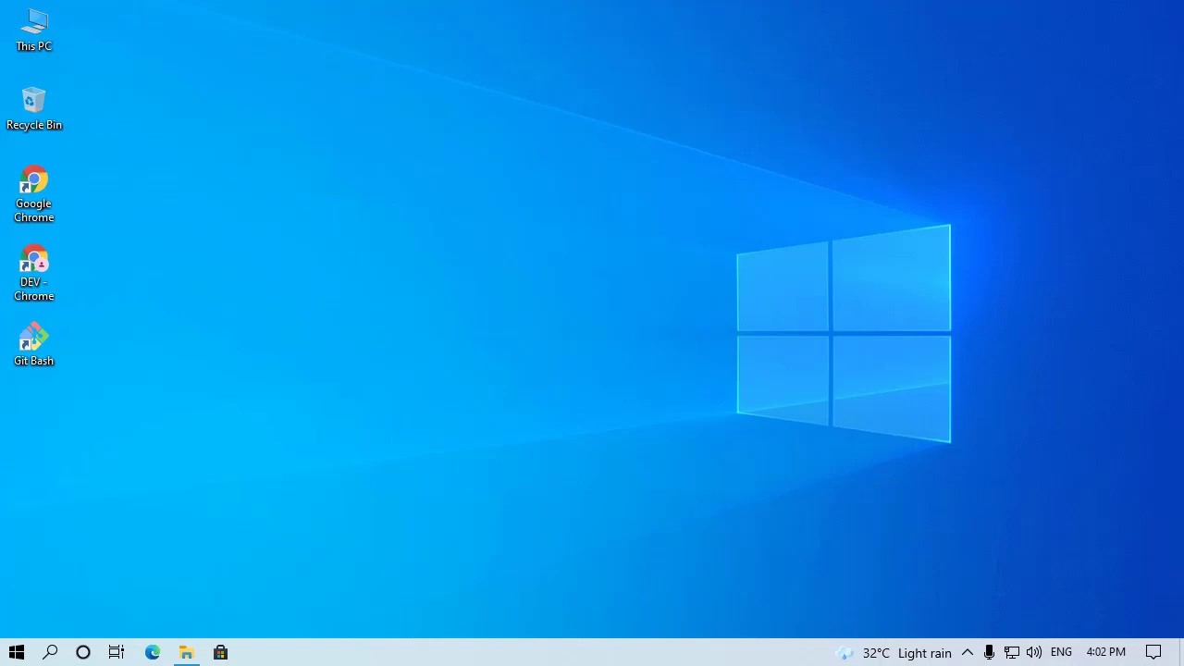
pyautogui.moveTo(335, 355)
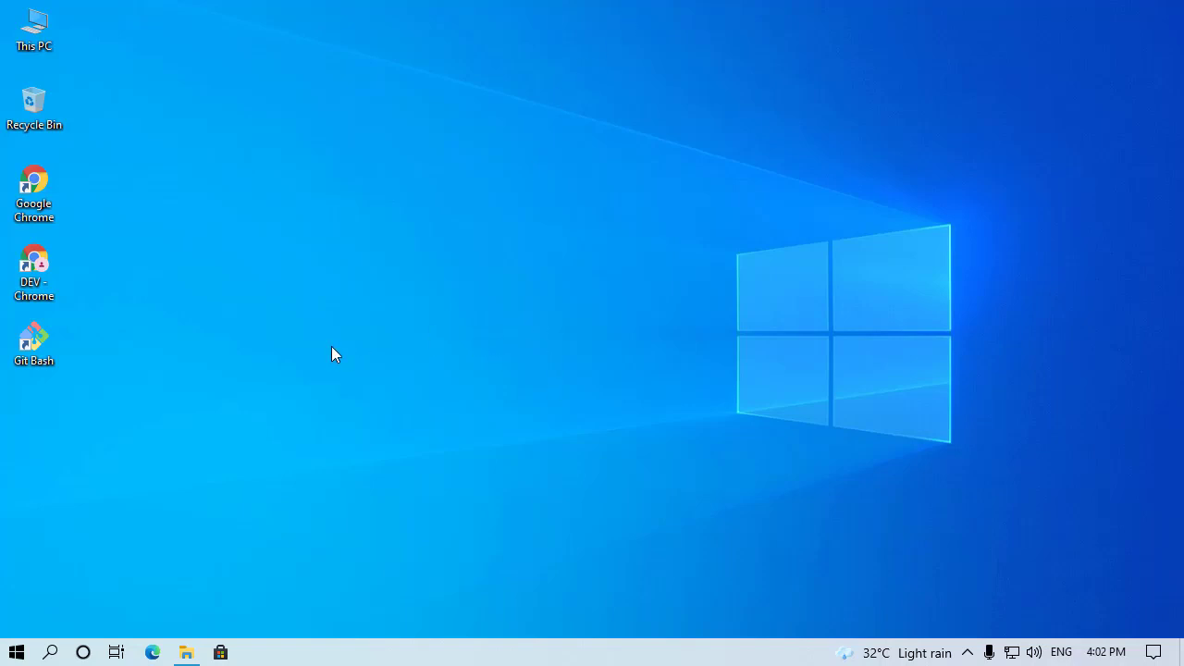
pyautogui.doubleClick(33, 345)
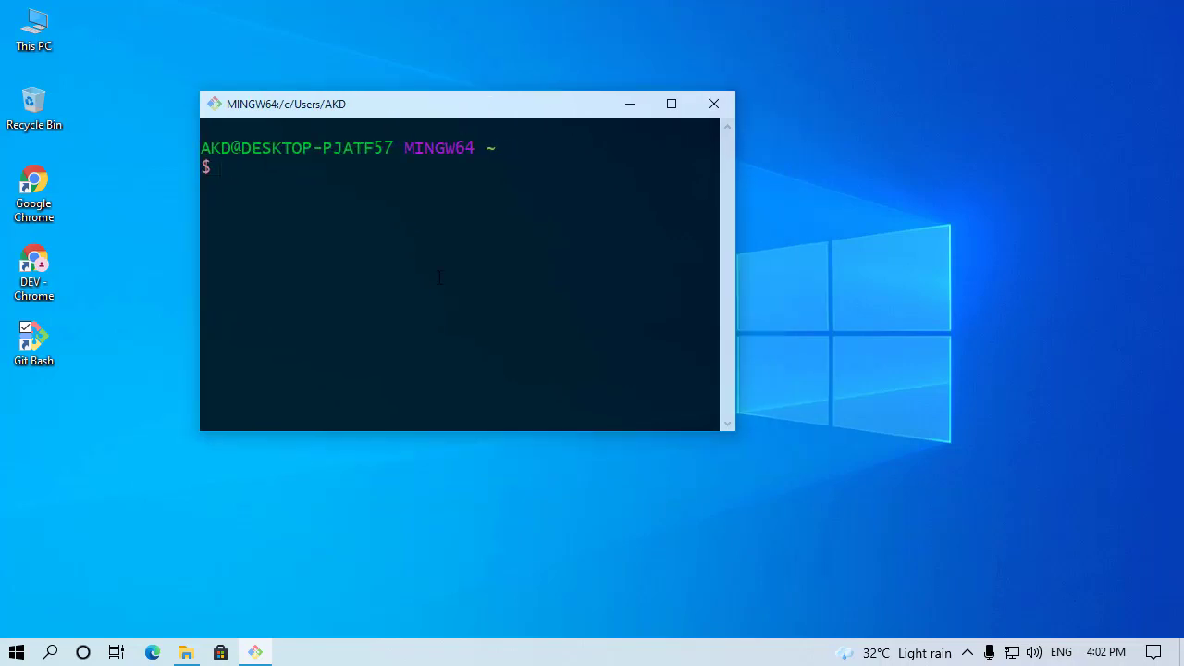
pyautogui.write('pwd')
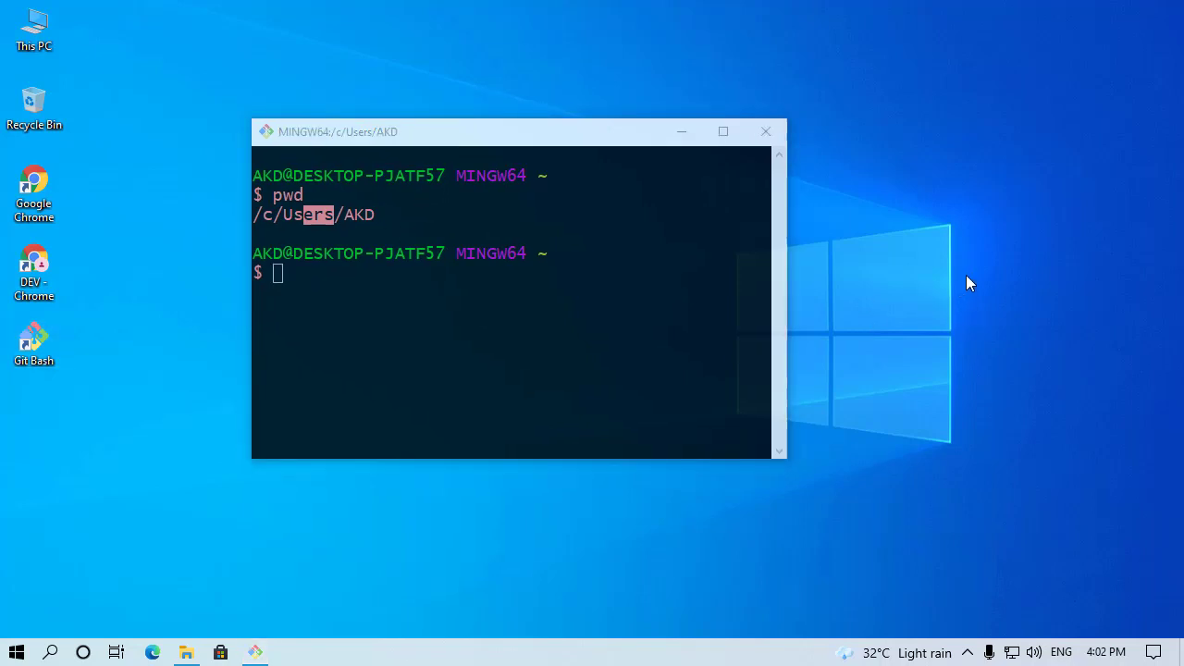
pyautogui.moveTo(427, 289)
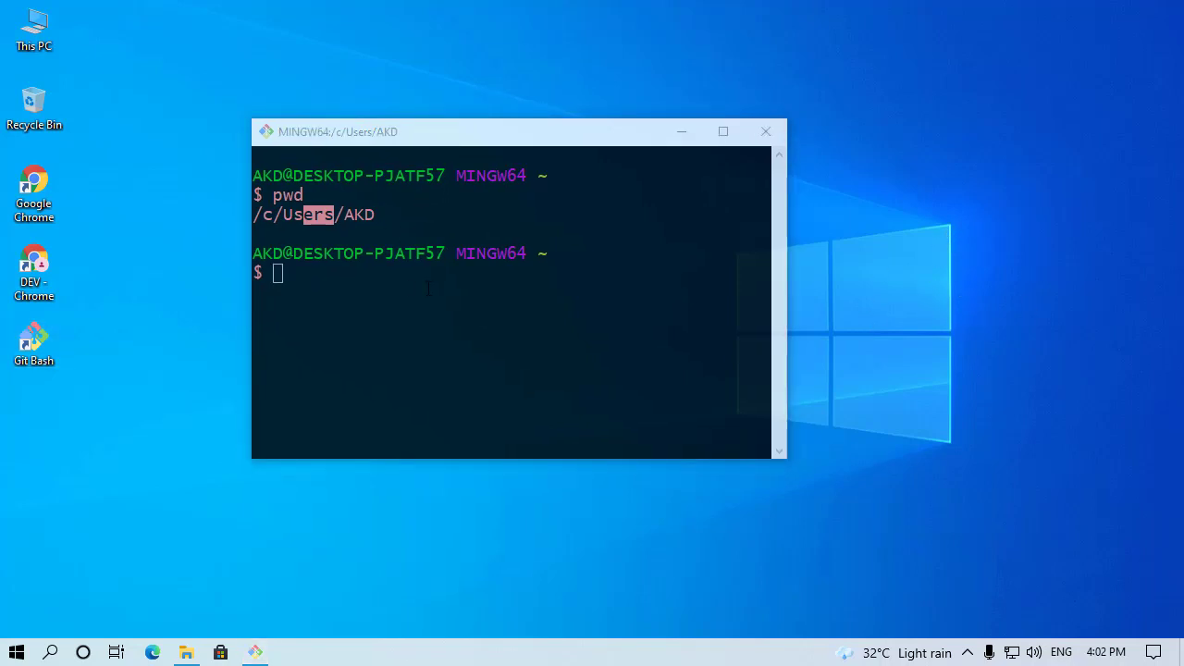
# Step: Change into the desktop folder with cd desktop
pyautogui.write('cd')
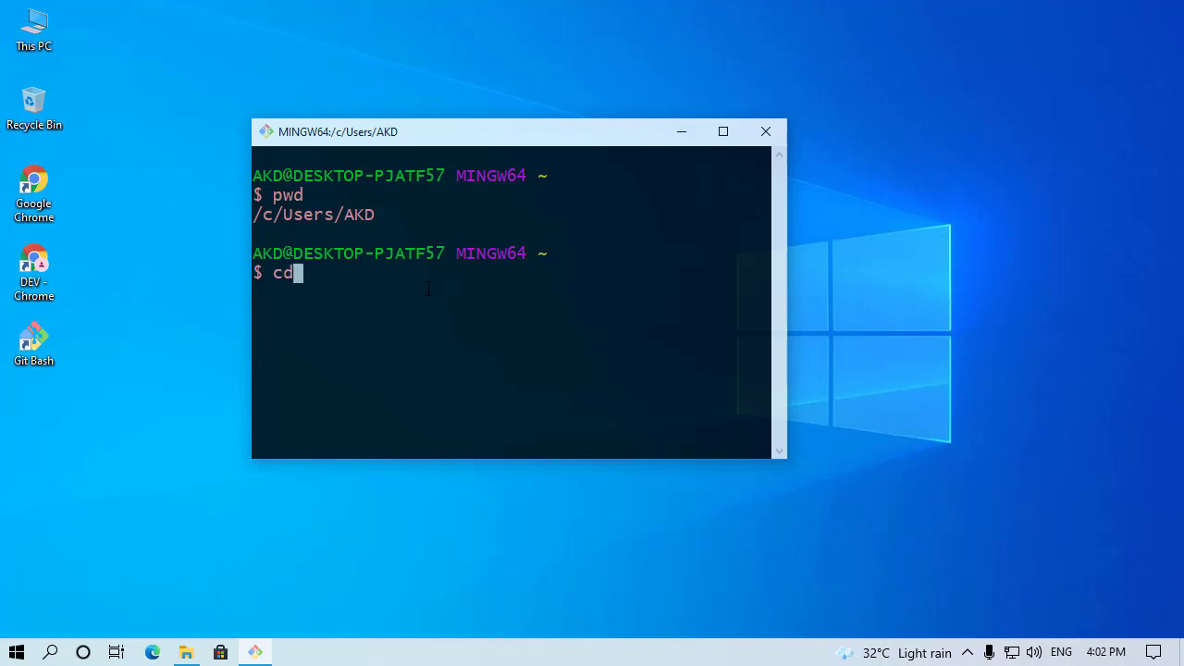
pyautogui.write('d')
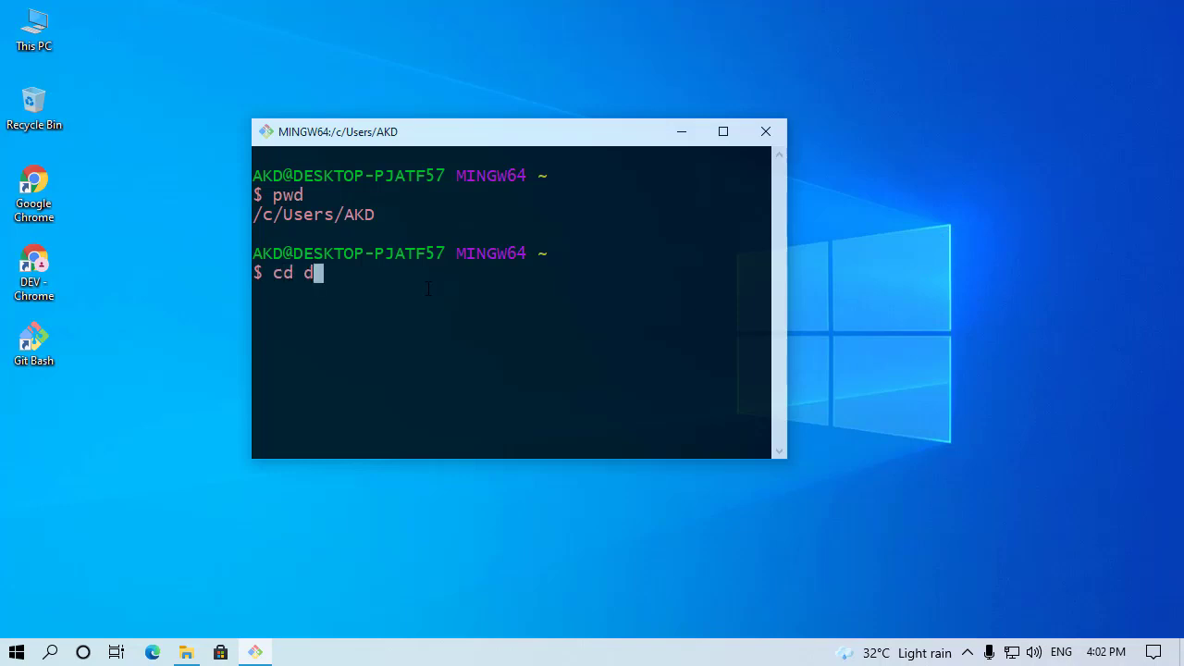
pyautogui.write('esktop')
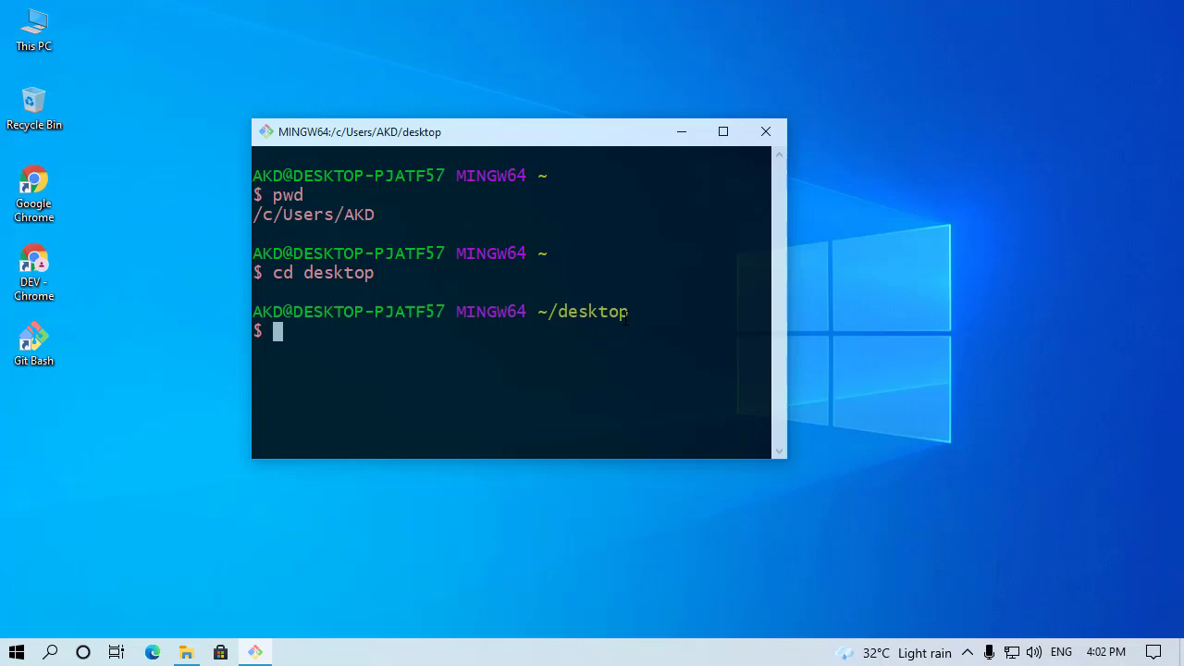
# Step: Confirm the working path /c/Users/AKD/desktop and enlarge the terminal window
pyautogui.write('pwd')
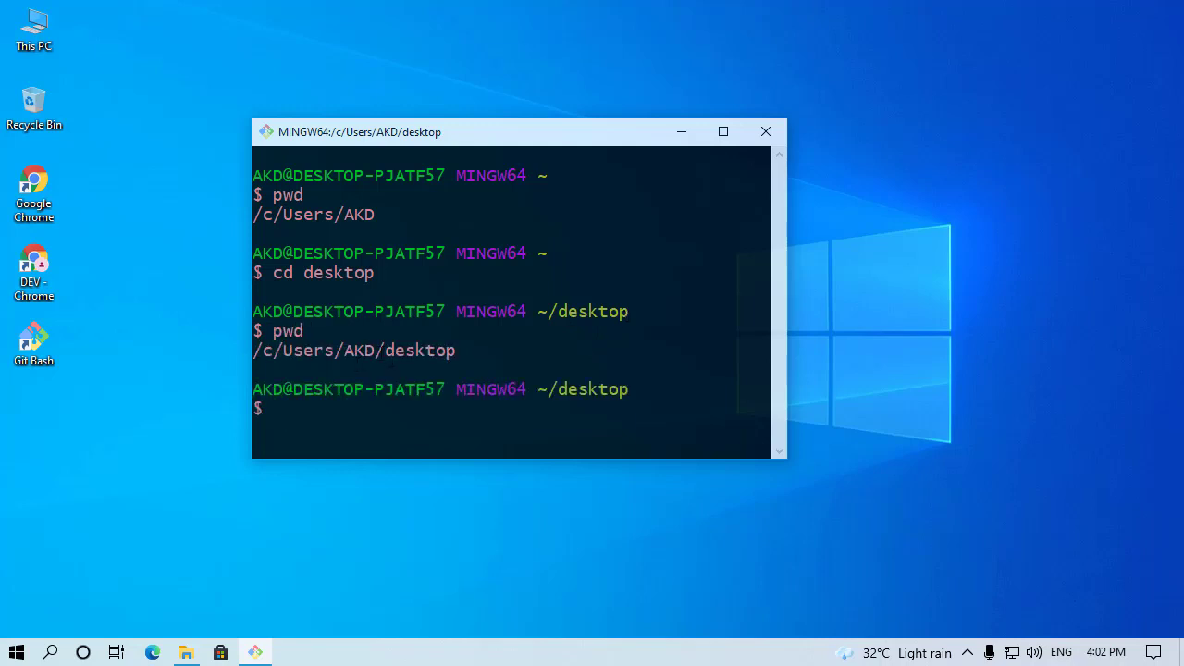
pyautogui.moveTo(573, 89)
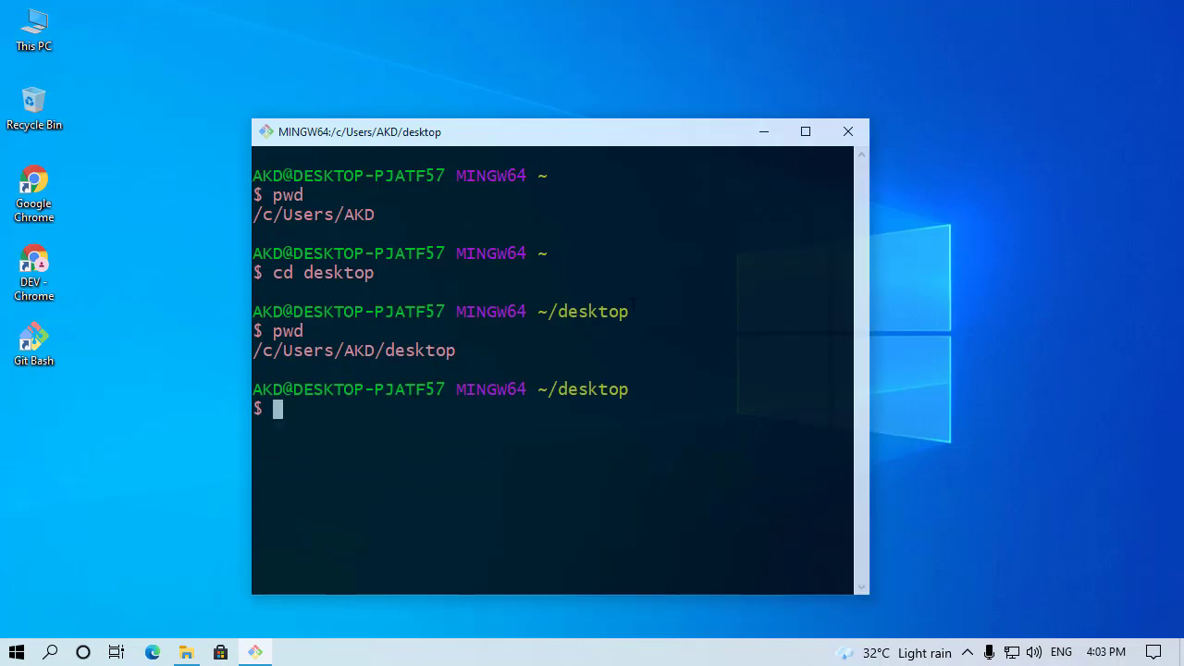
pyautogui.moveTo(555, 132); pyautogui.dragTo(481, 87)
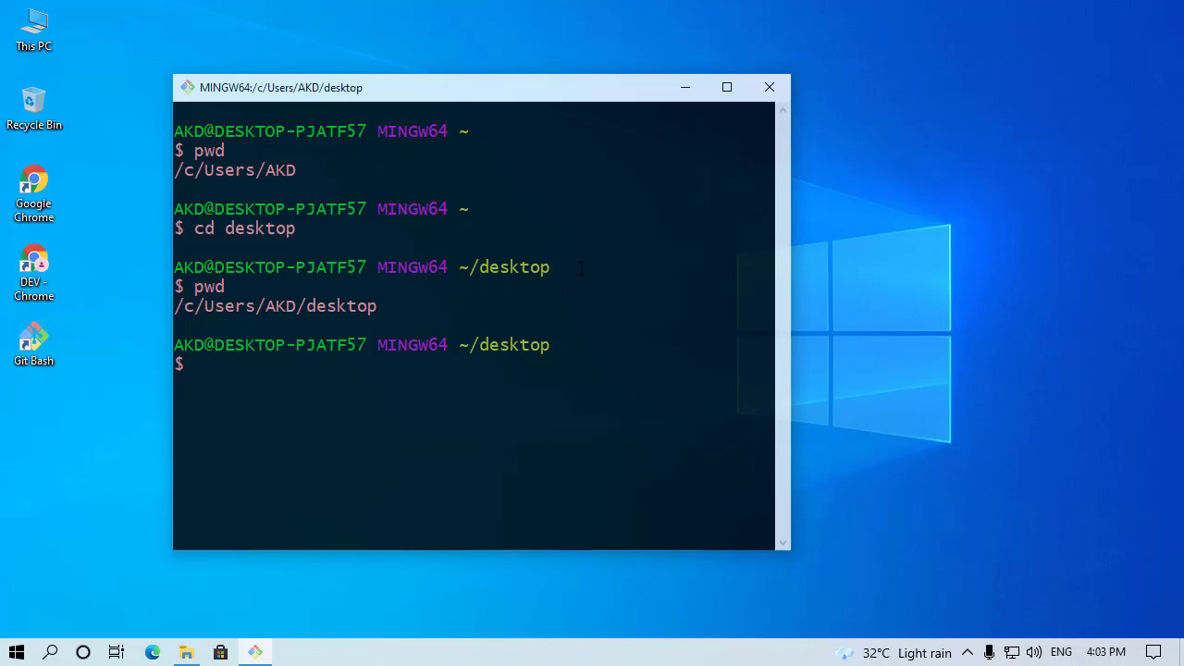
# Step: Create a folder named env with mkdir and move its desktop icon to the top-right
pyautogui.write('mkdir')
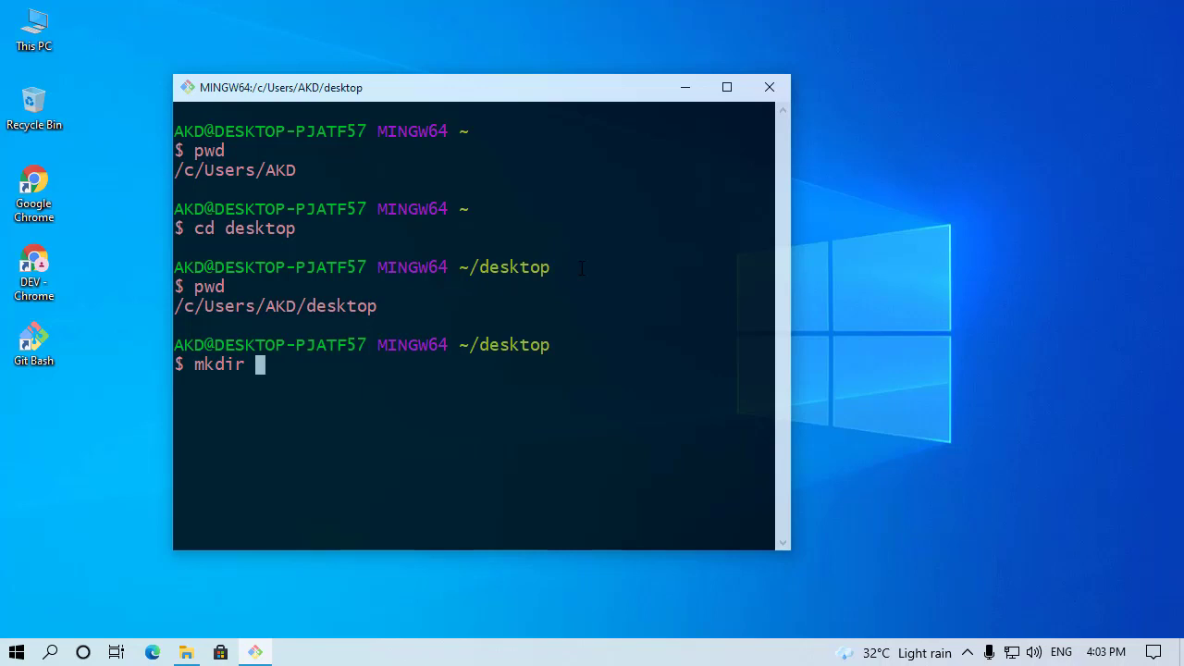
pyautogui.write('env')
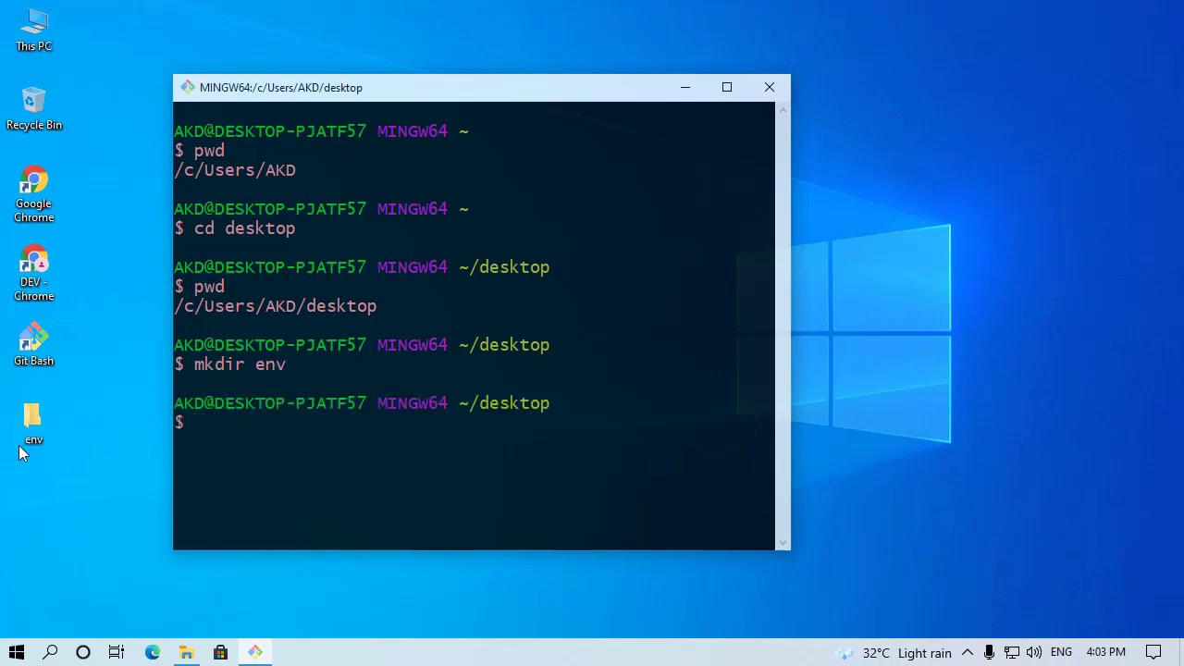
pyautogui.moveTo(33, 422); pyautogui.dragTo(1122, 137)
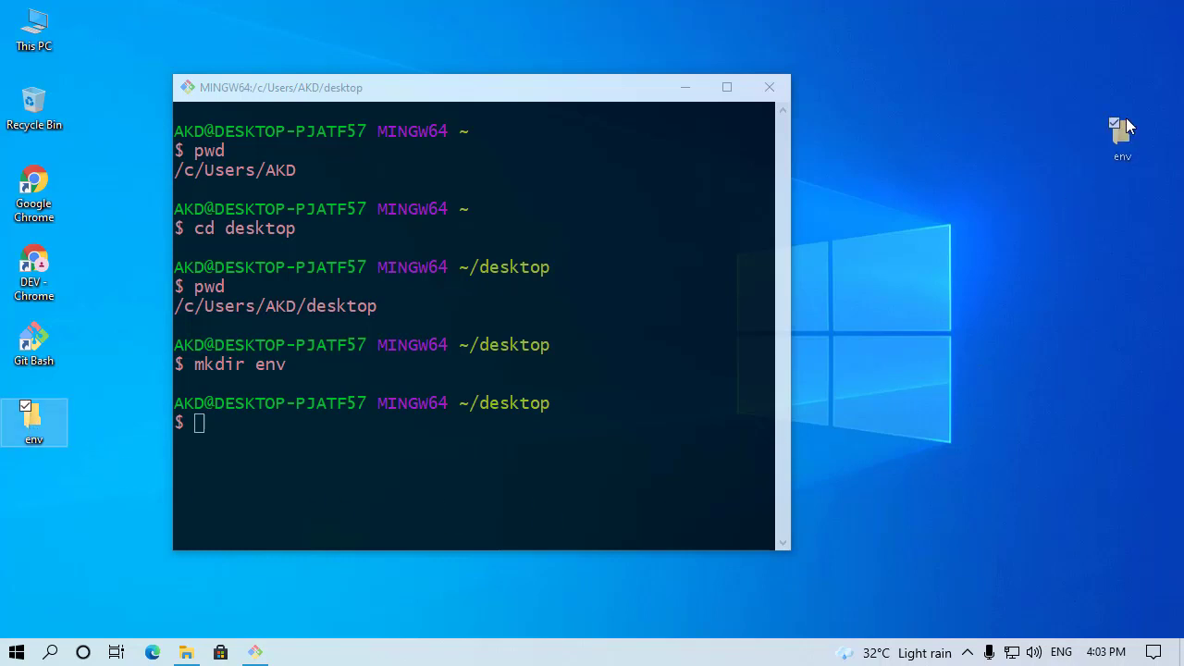
pyautogui.moveTo(33, 422); pyautogui.dragTo(1121, 28)
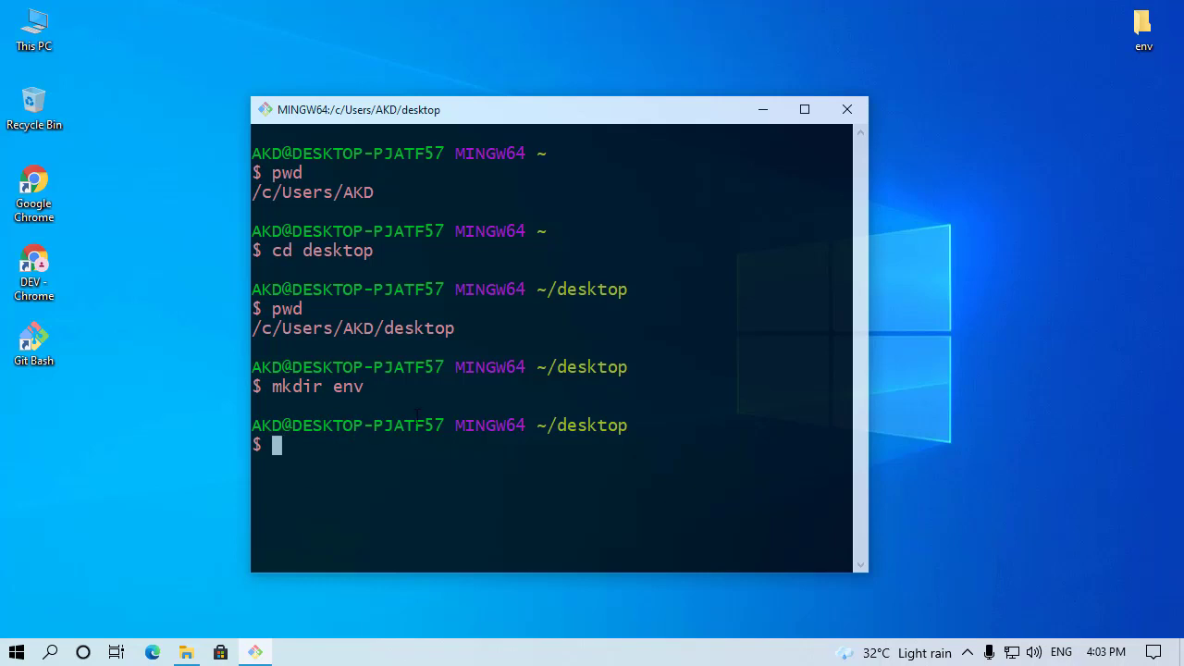
# Step: Change into the new env folder with cd env
pyautogui.write('cd')
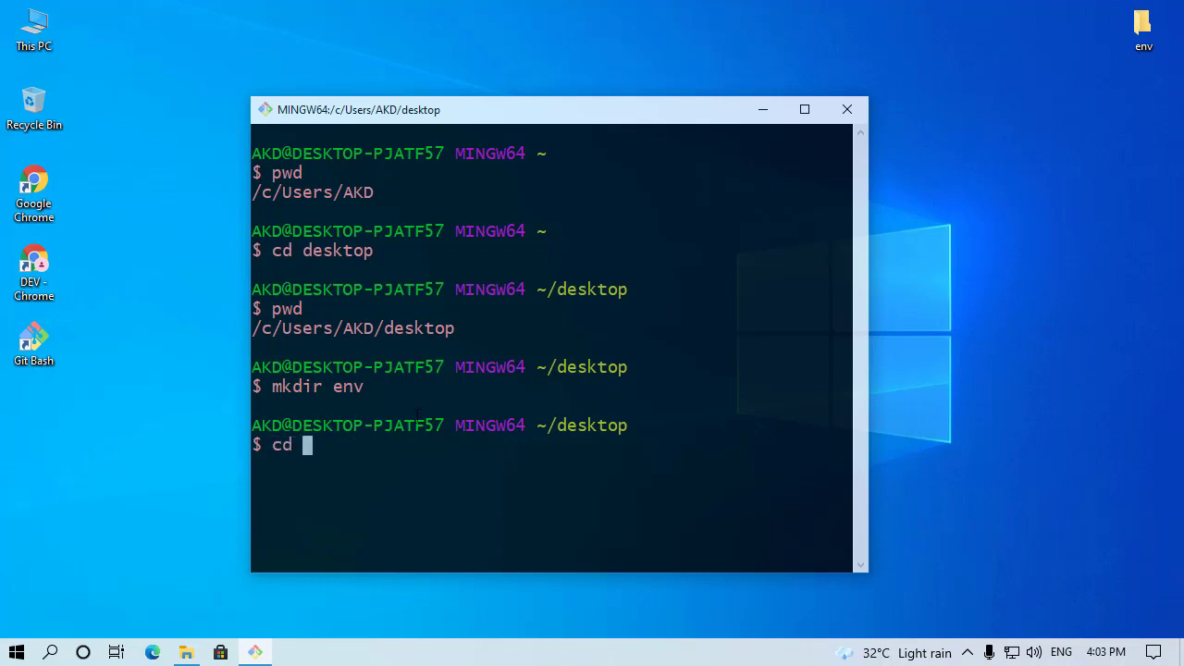
pyautogui.write('env')
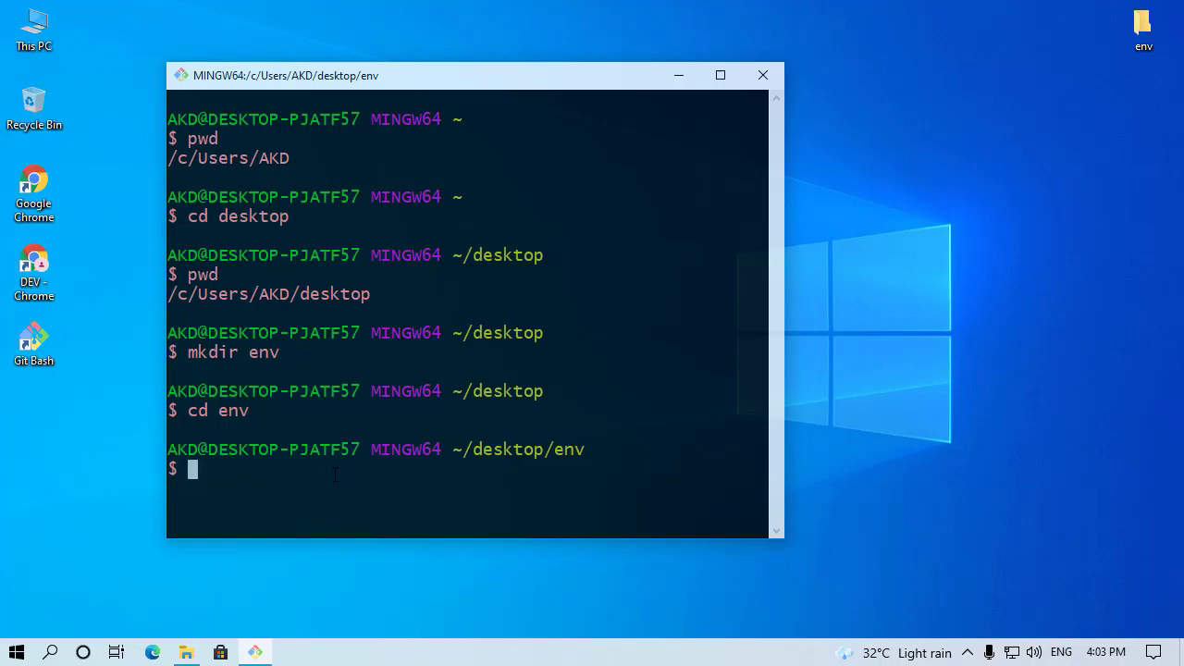
# Step: Create a virtual environment named venv with python -m venv venv
pyautogui.write('python')
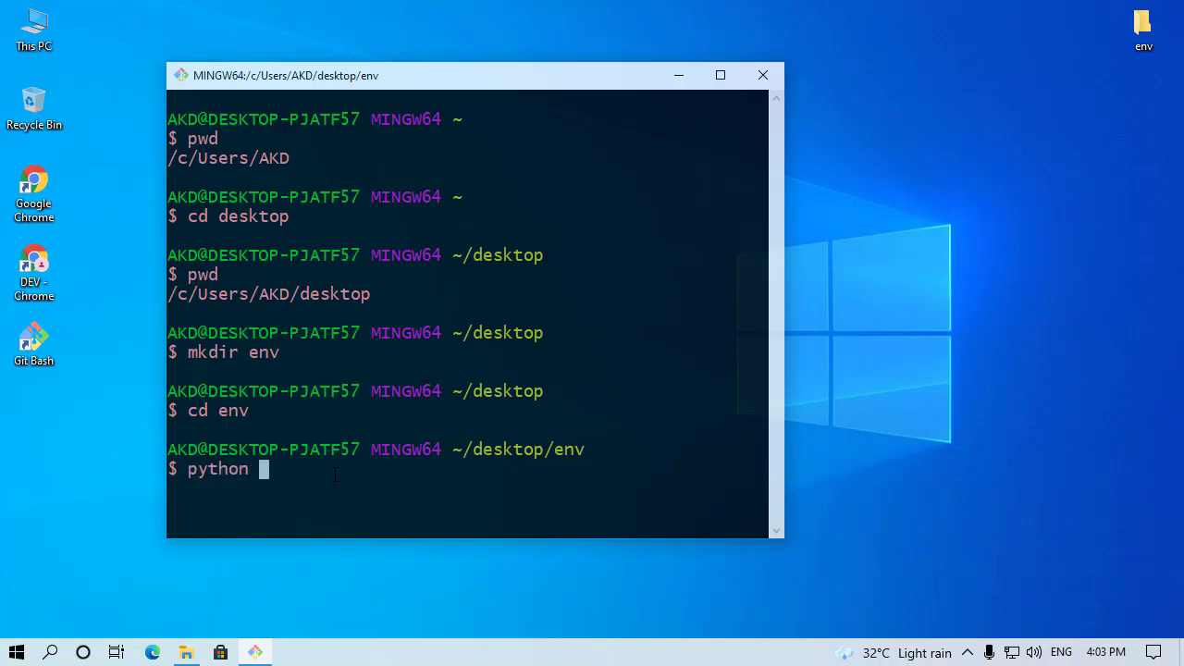
pyautogui.write('-m')
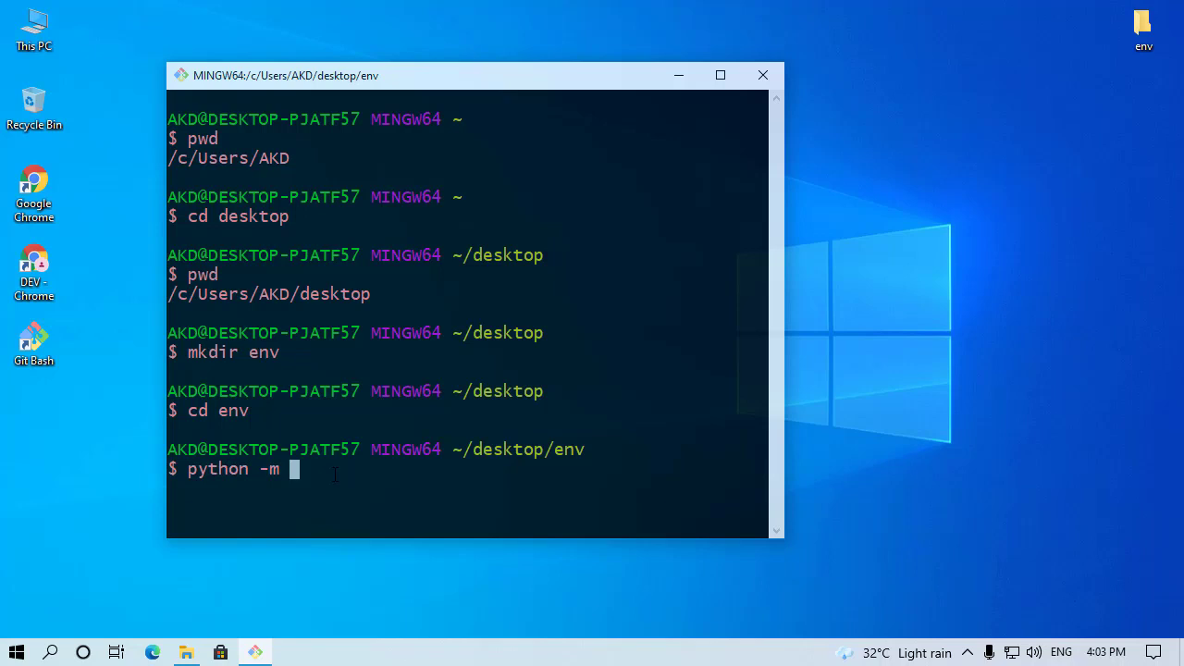
pyautogui.write('venv')
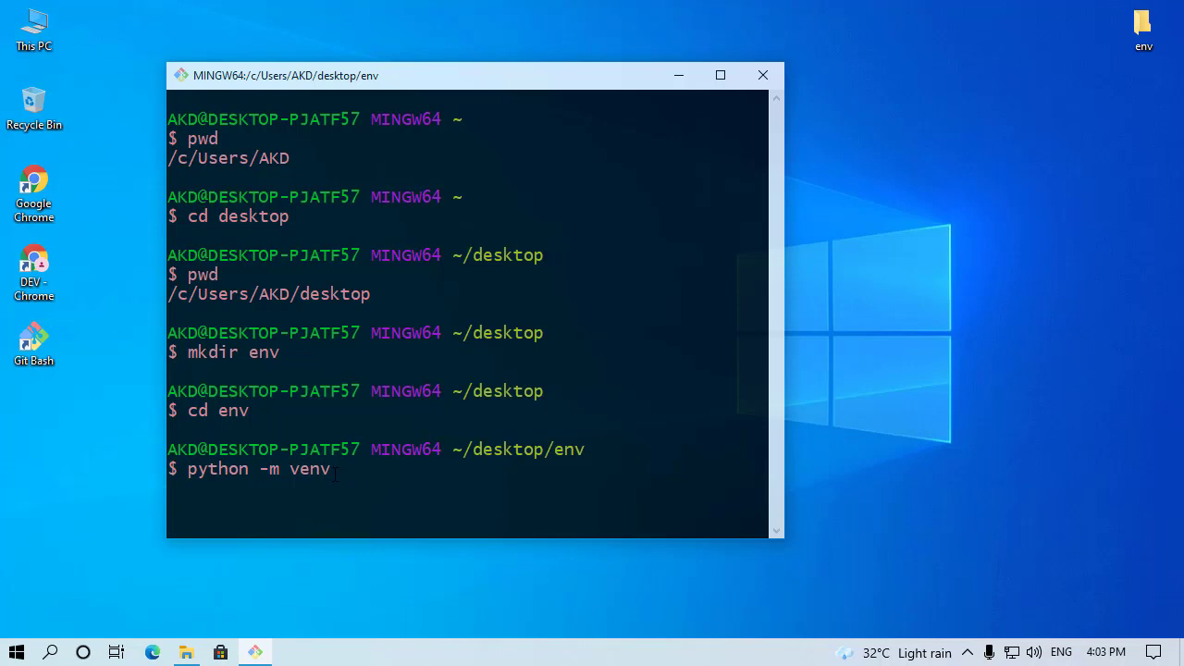
pyautogui.write('v')
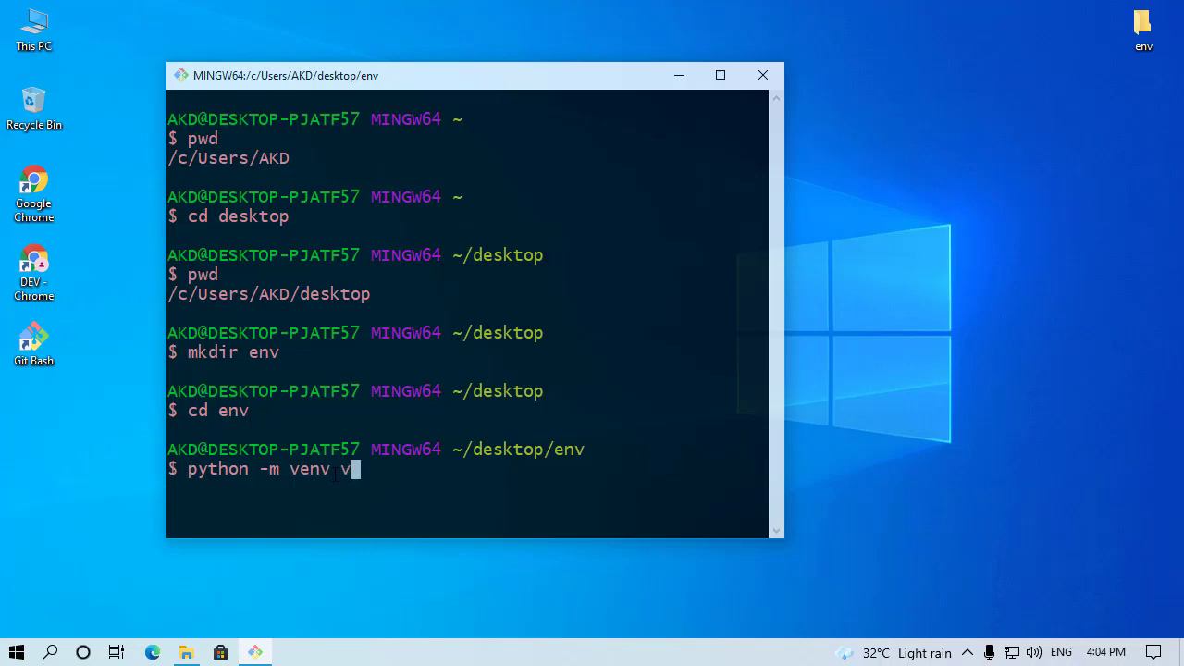
pyautogui.write('env')
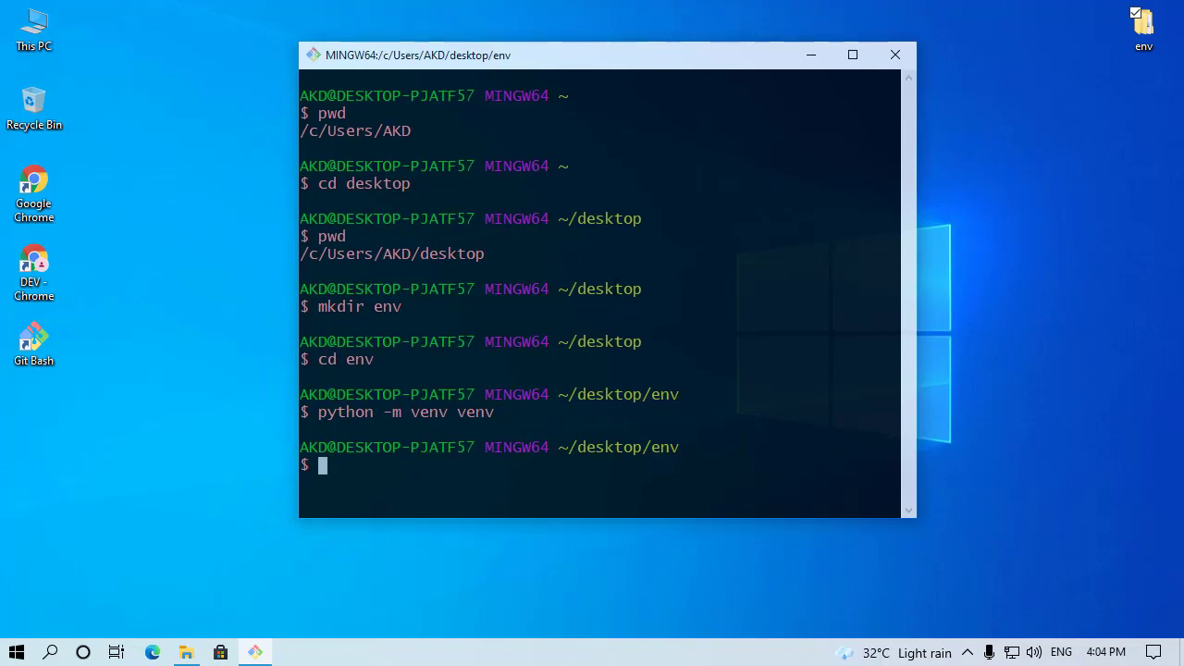
# Step: List the folder to see venv, then activate it with source venv/scripts/activate
pyautogui.write('ls')
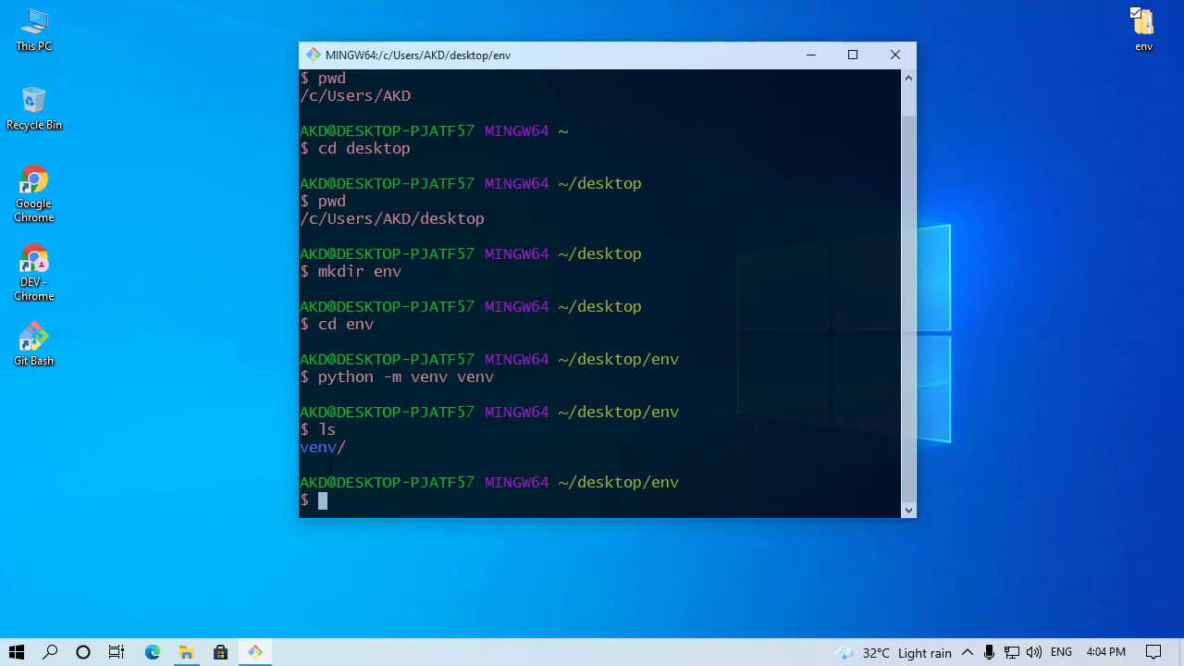
pyautogui.write('source')
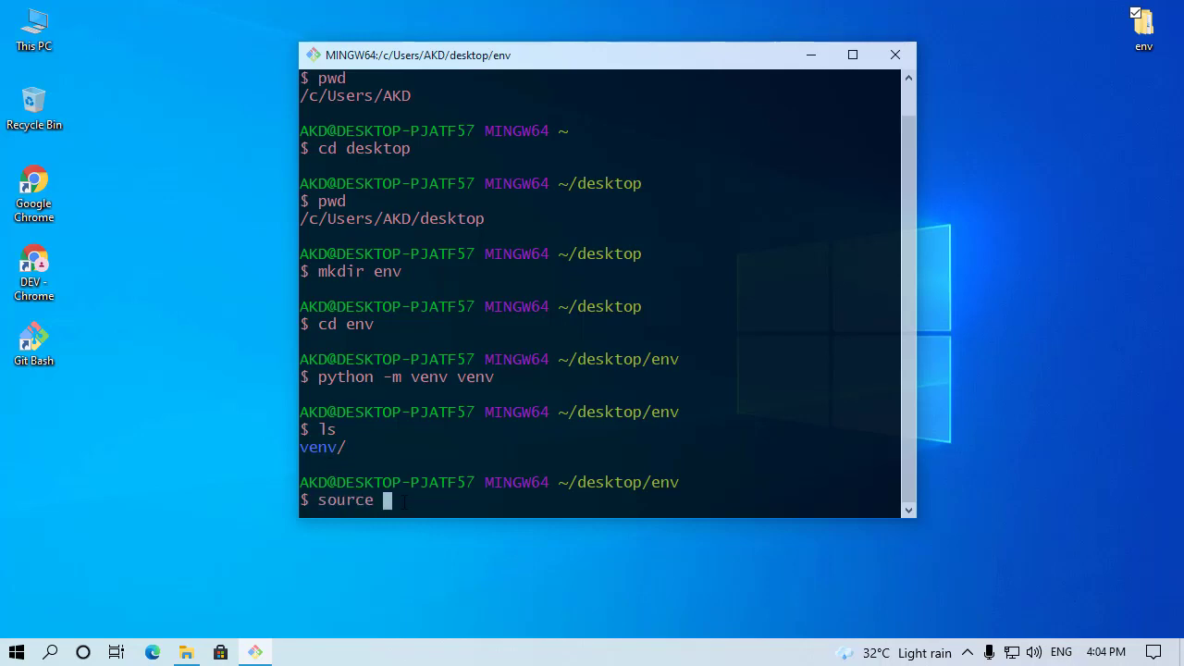
pyautogui.write('venv')
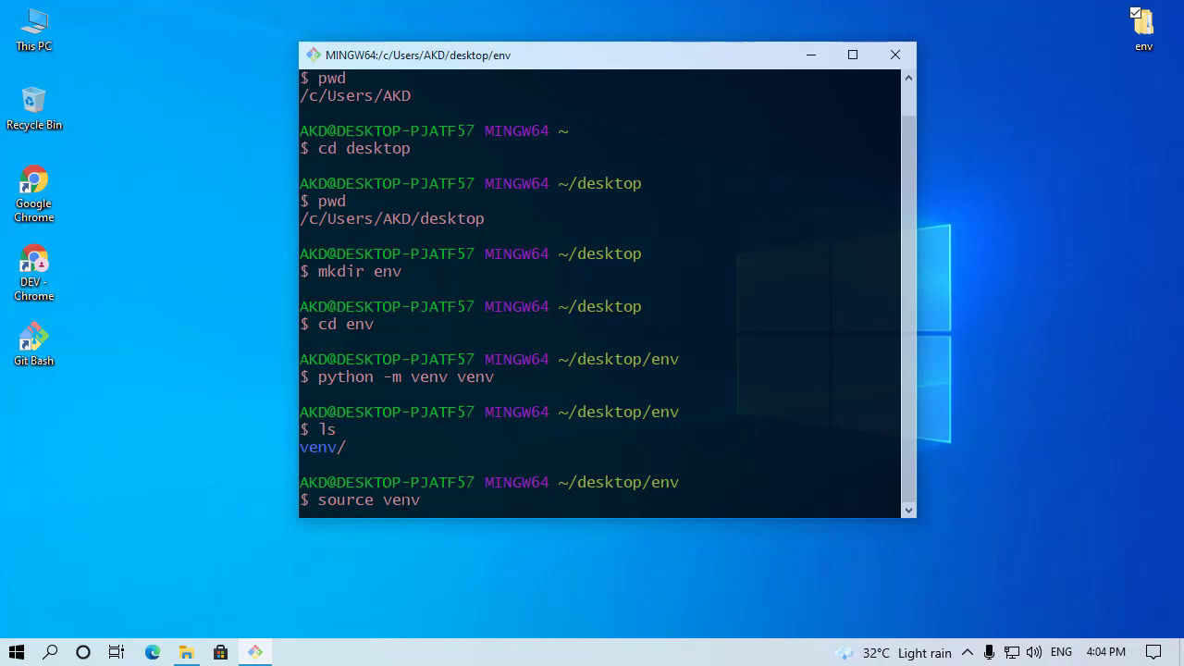
pyautogui.write('/')
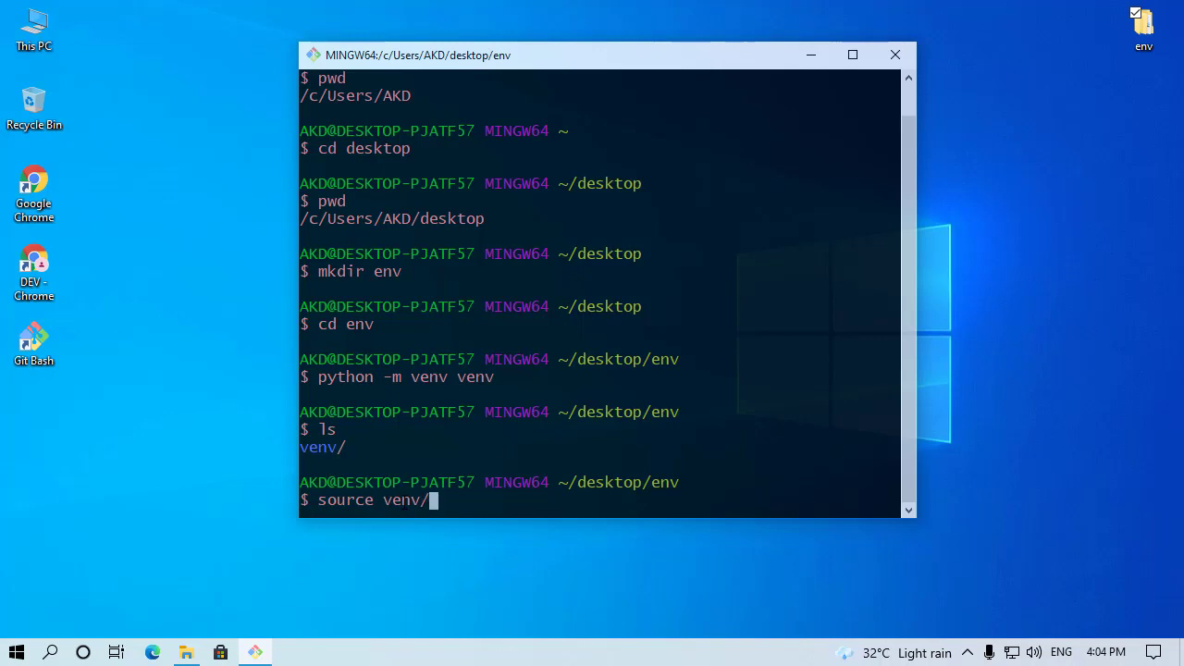
pyautogui.write('scrip')
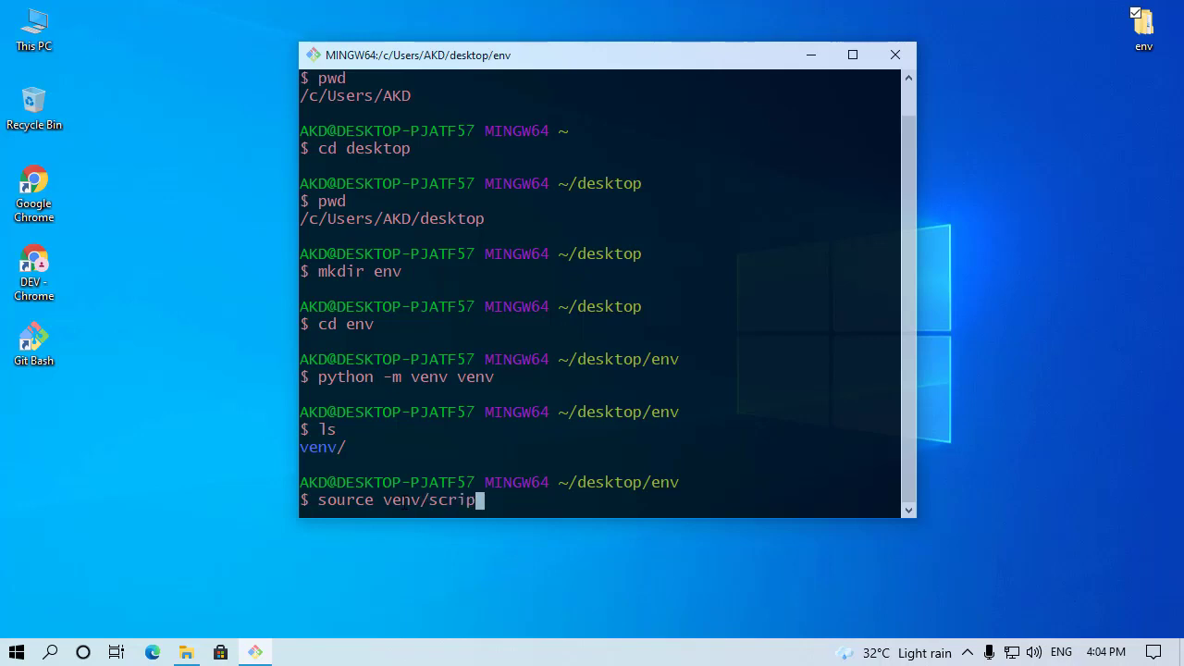
pyautogui.write('ts/')
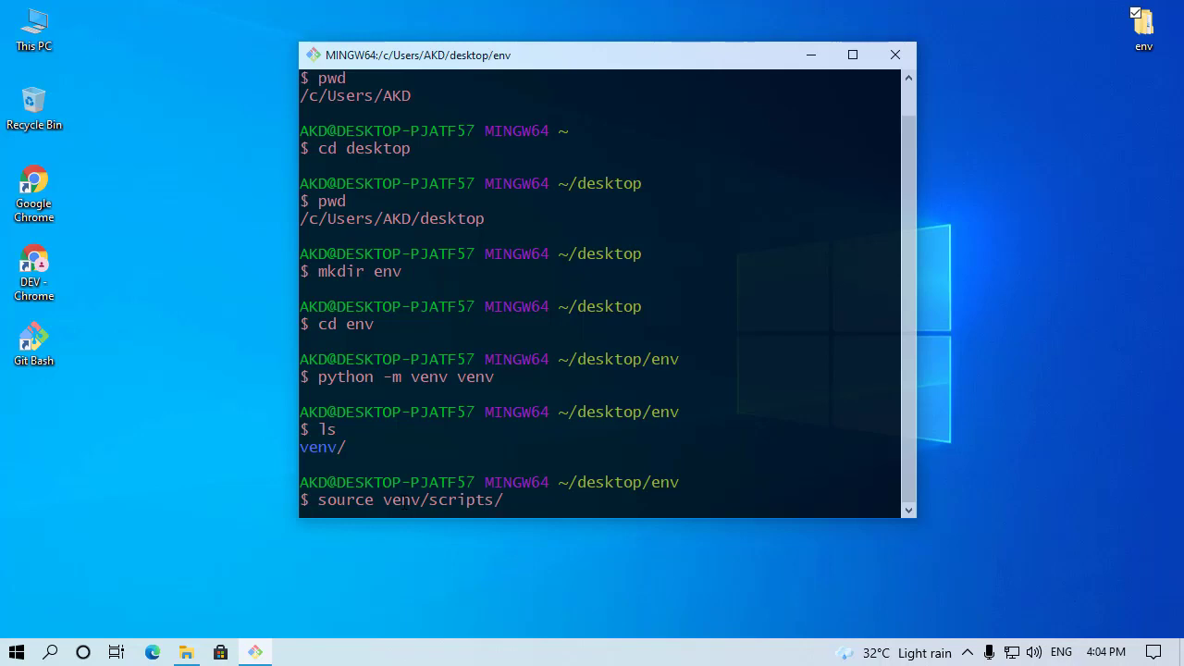
pyautogui.write('a')
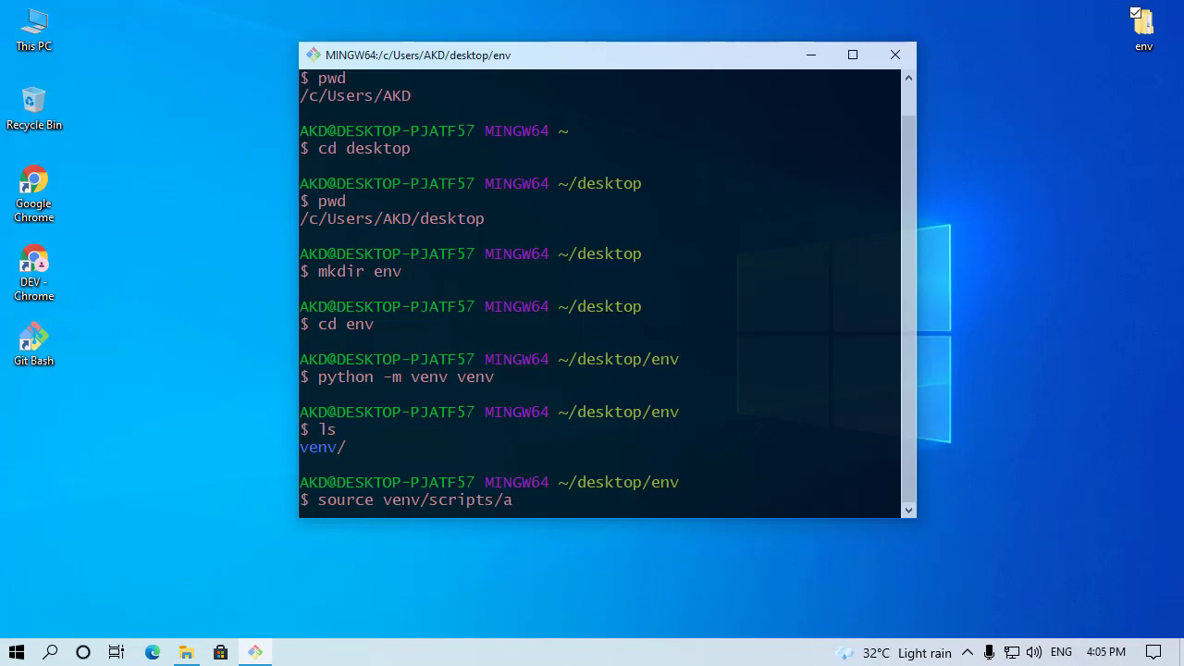
pyautogui.write('ctiv')
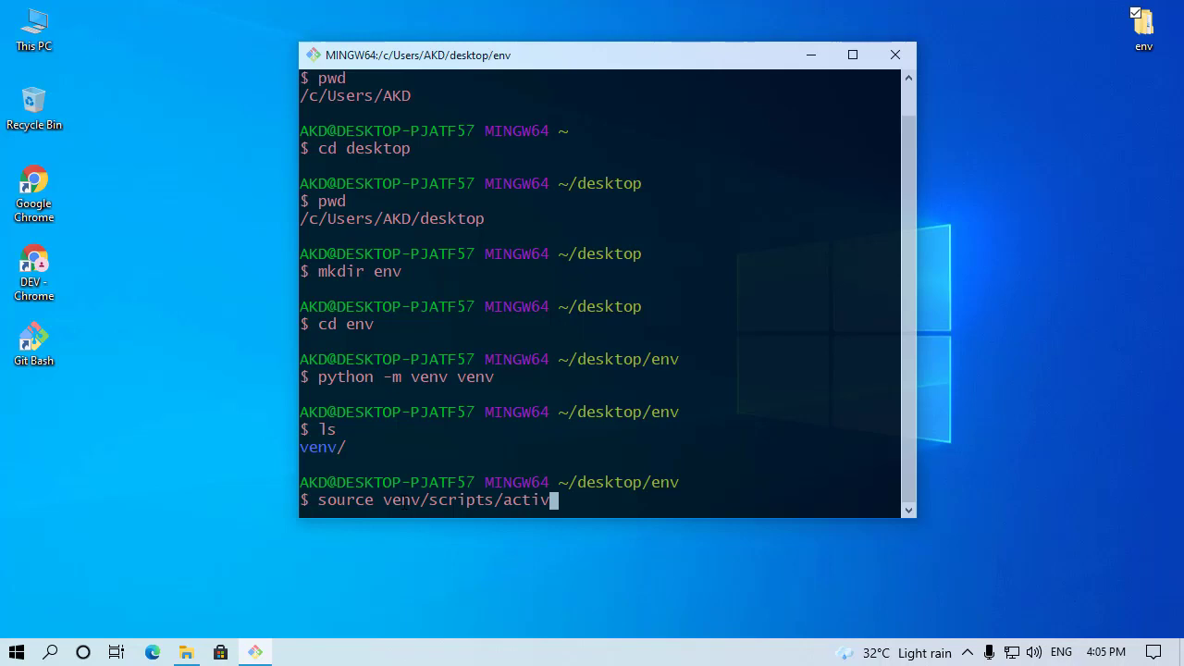
pyautogui.write('ate')
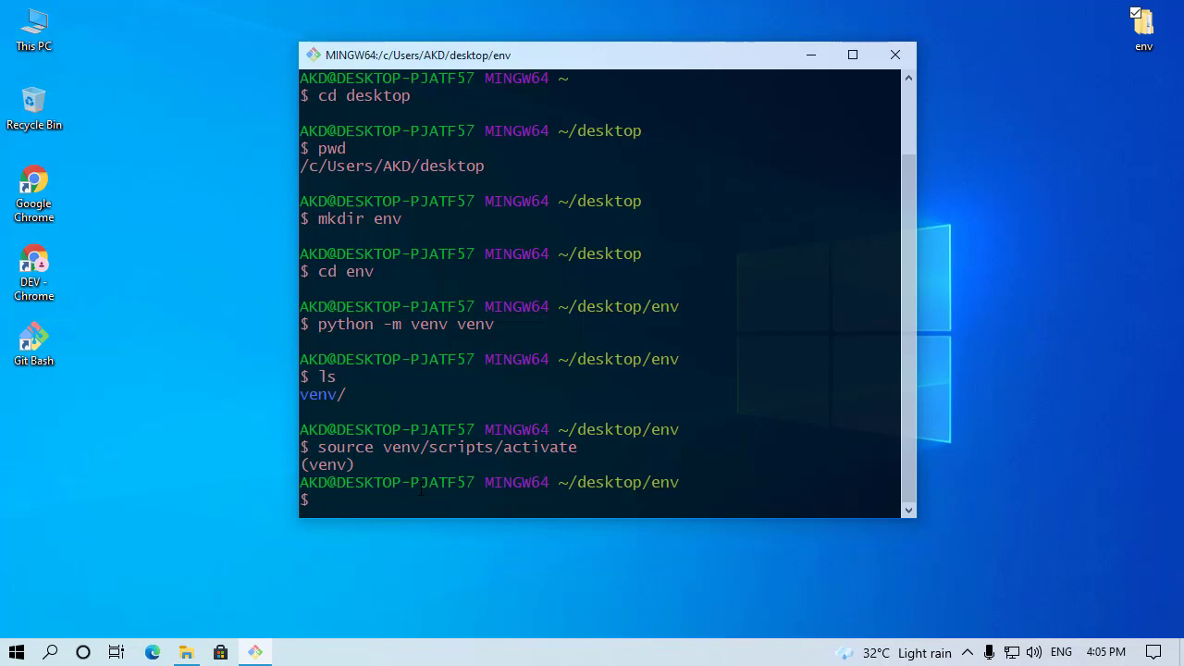
# Step: Begin the deactivate command to leave the virtual environment
pyautogui.write('deact')
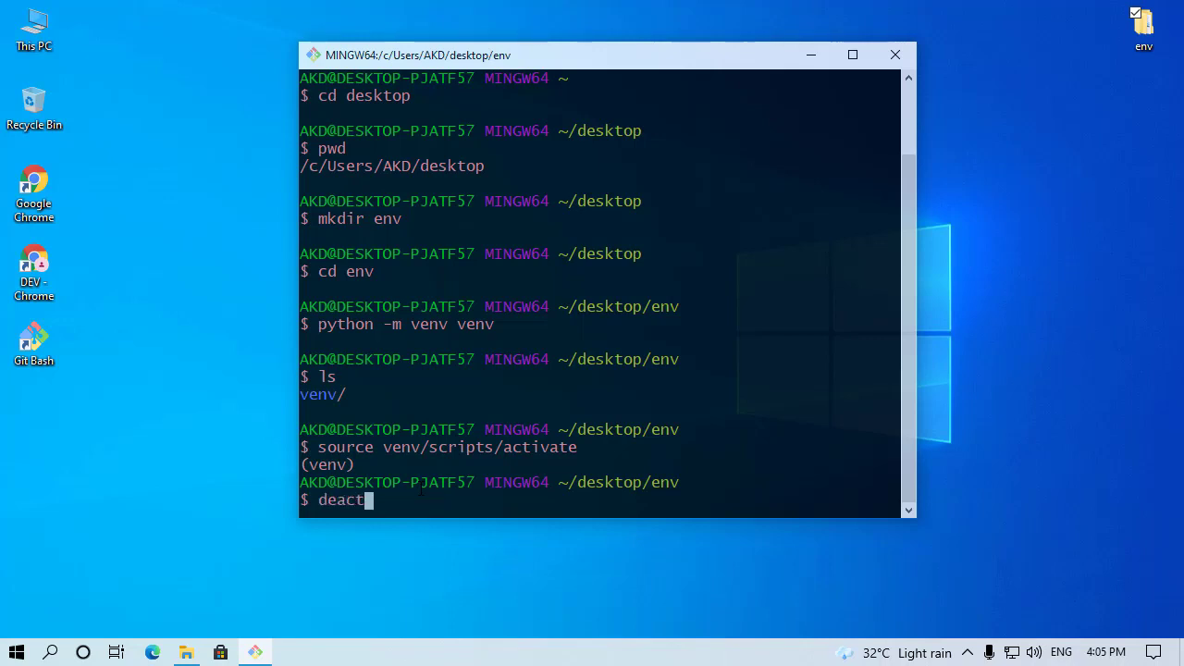